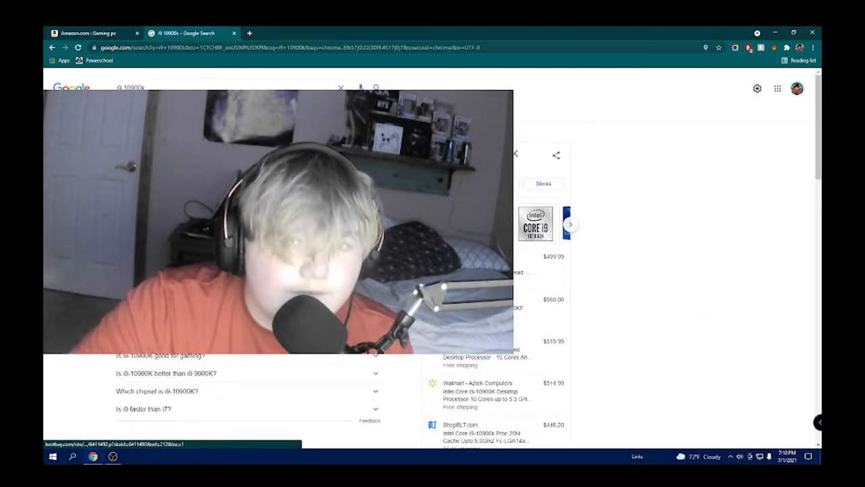
Search Google for "3080 base price" in a new tab beside the i9-10900K results
{"action": "left_click", "coordinate": [88, 32]}
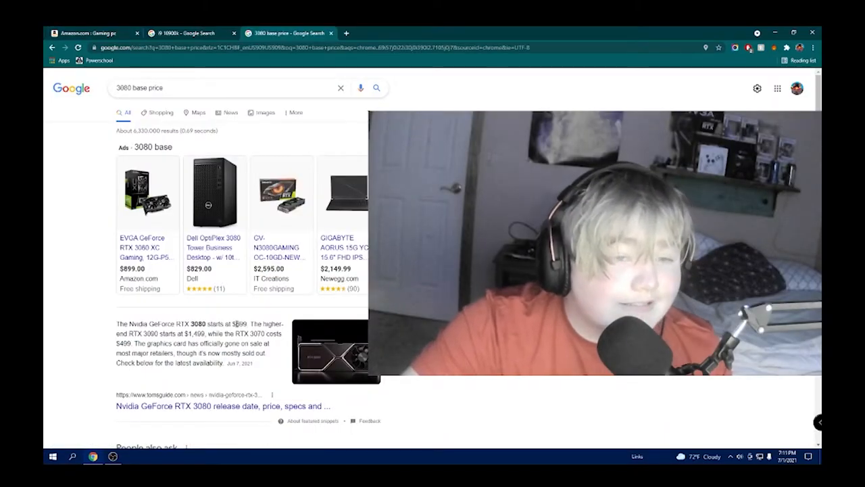
Switch back to the Amazon tab showing the $3,309.99 Mytrix Aegis RS desktop
{"action": "left_click", "coordinate": [88, 32]}
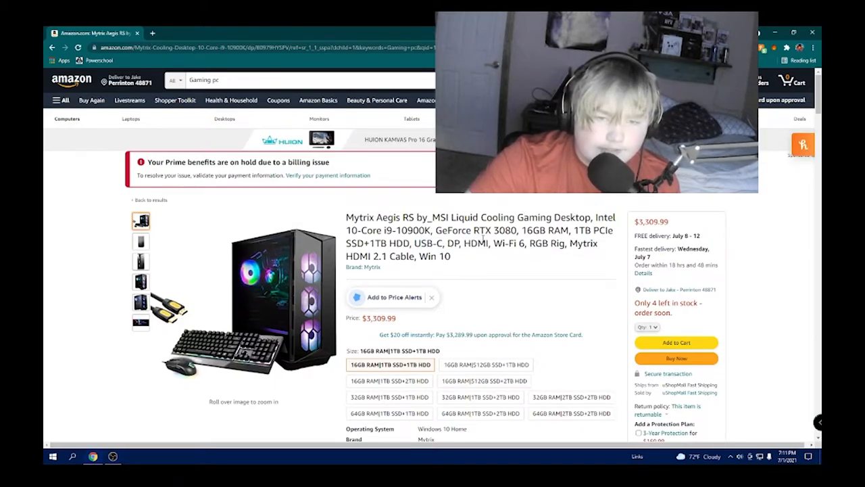
{"action": "scroll", "scroll_direction": "down", "scroll_amount": 3}
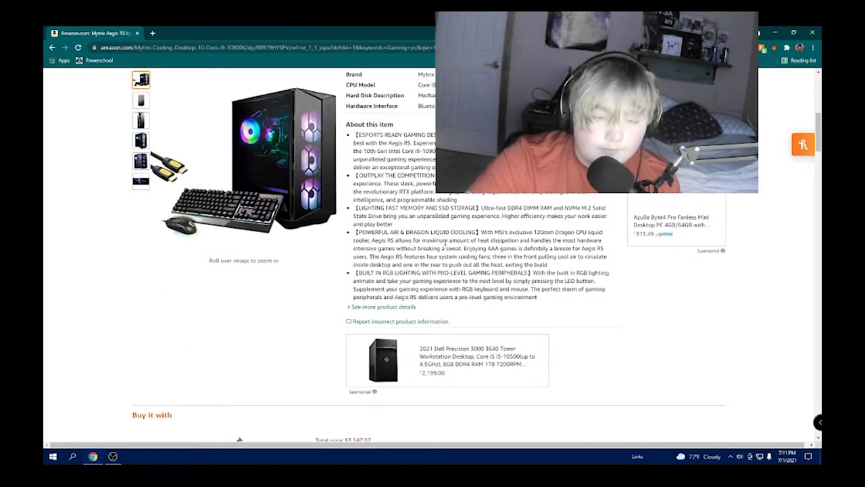
{"action": "scroll", "scroll_direction": "down", "scroll_amount": 3}
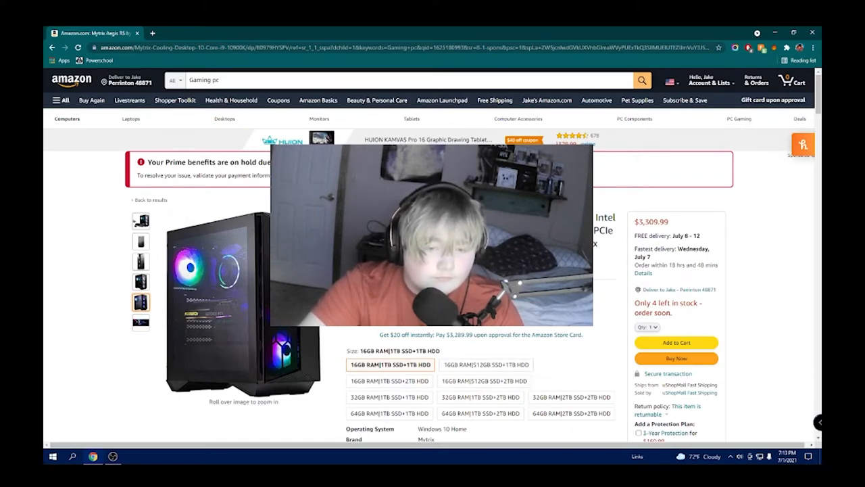
{"action": "mouse_move", "coordinate": [409, 334]}
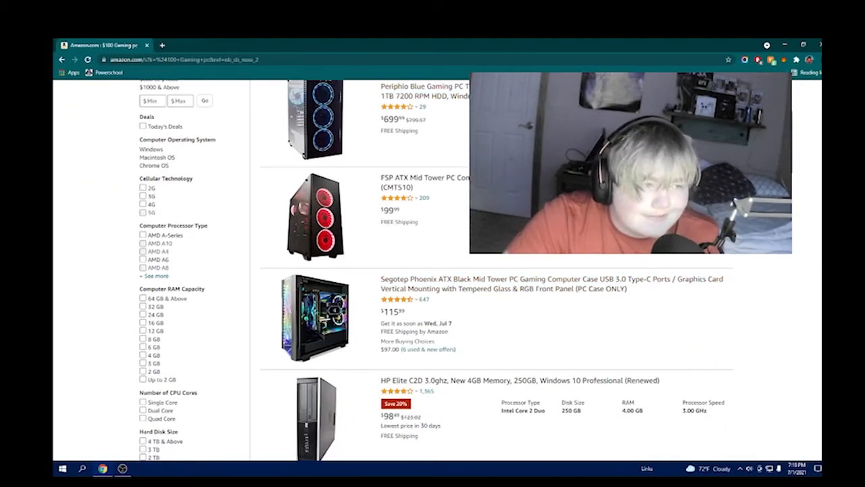
Scroll the Amazon gaming PC results down to the $799.99 CUK Stratos Micro desktop
{"action": "scroll", "scroll_direction": "down", "scroll_amount": 3}
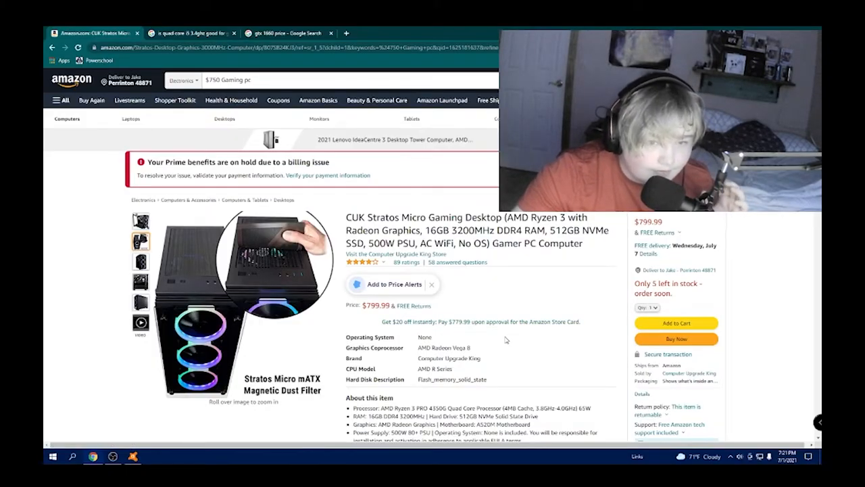
{"action": "mouse_move", "coordinate": [519, 344]}
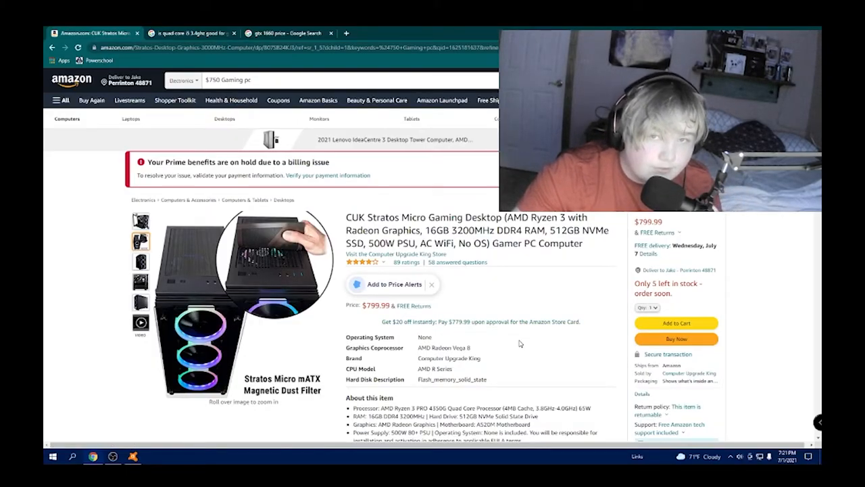